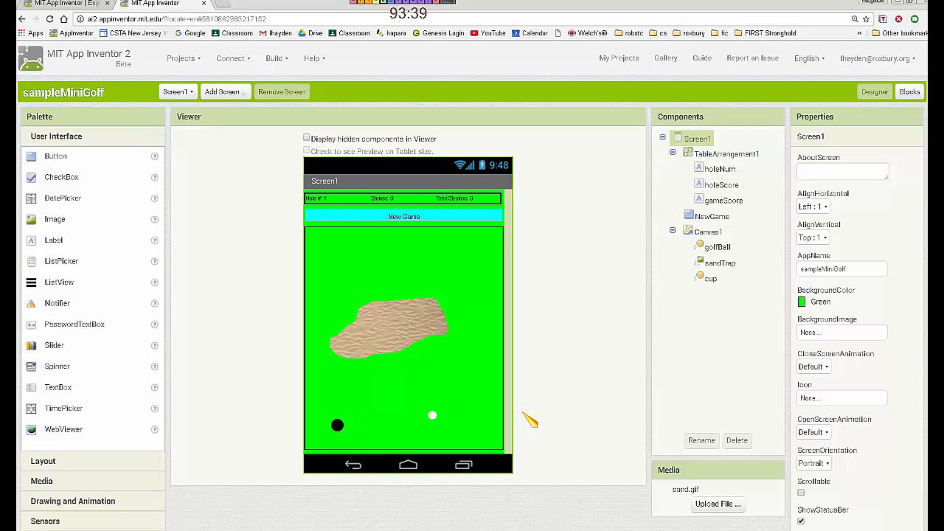
mouse_move(528, 424)
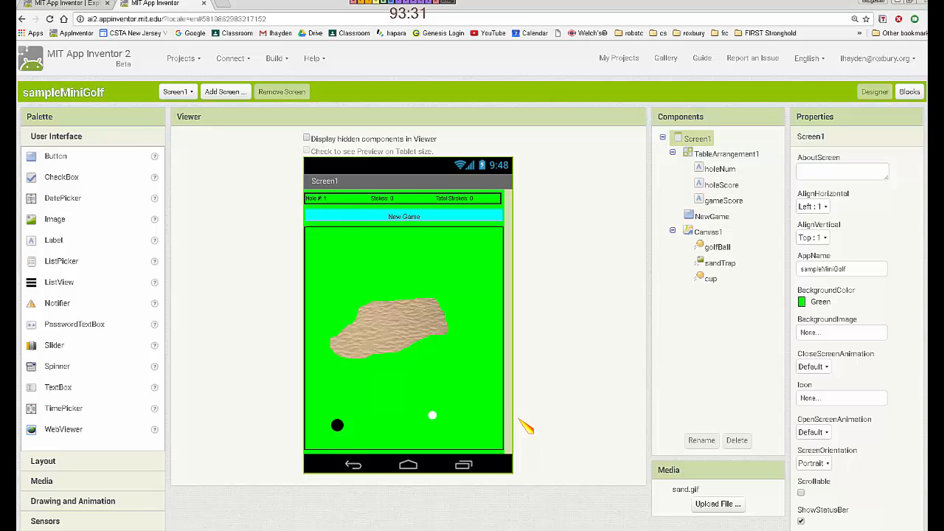
mouse_move(315, 50)
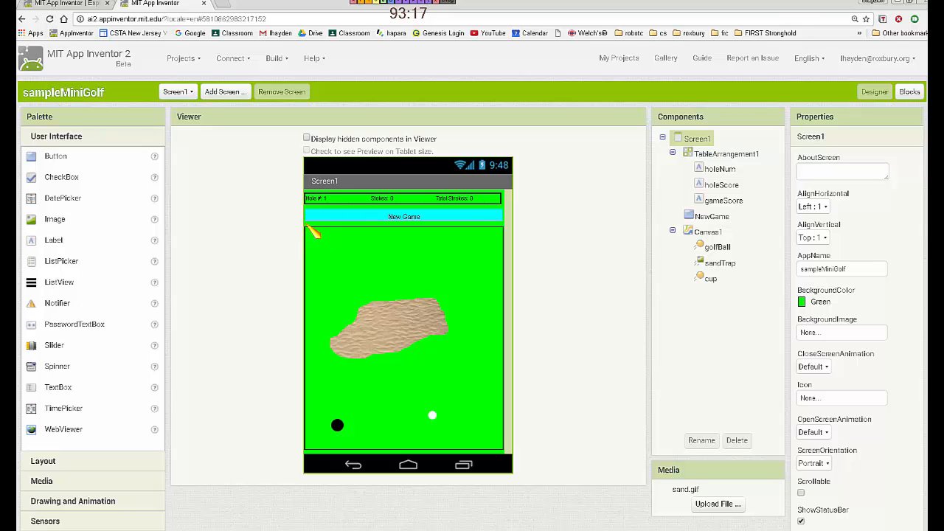
mouse_move(306, 284)
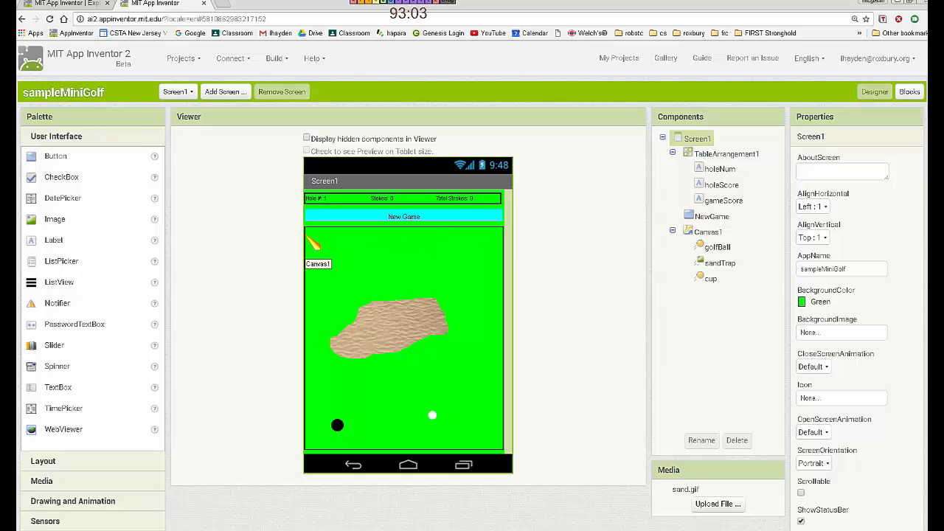
mouse_move(511, 256)
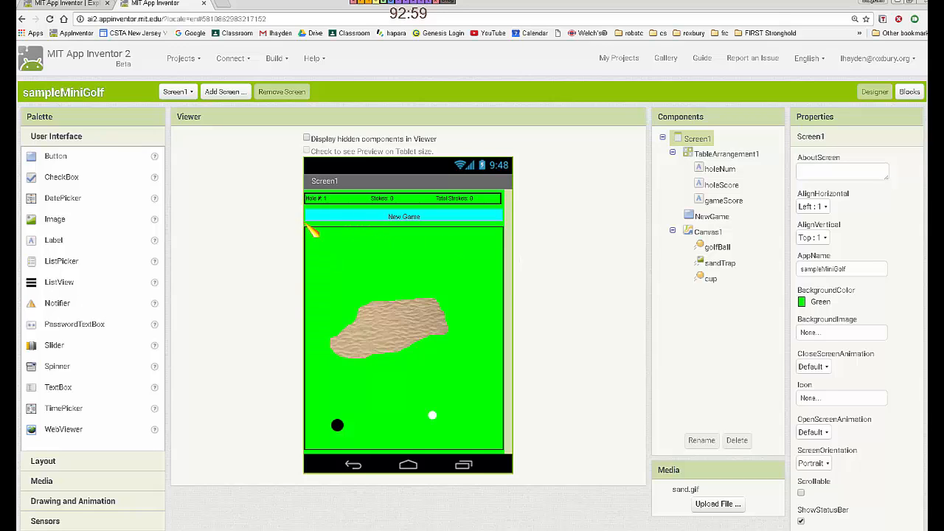
mouse_move(317, 450)
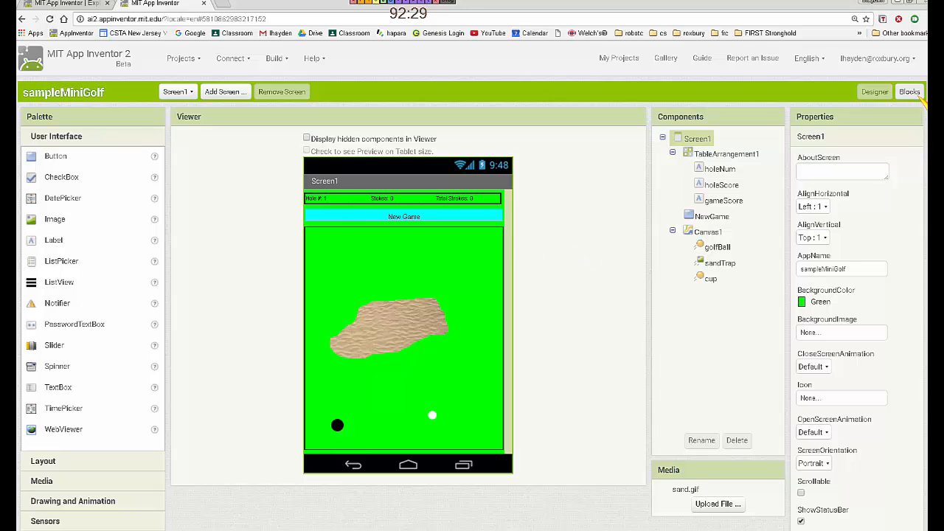
Step: Switch to the Blocks editor and place a when Screen1.Initialize event on the workspace
left_click(910, 92)
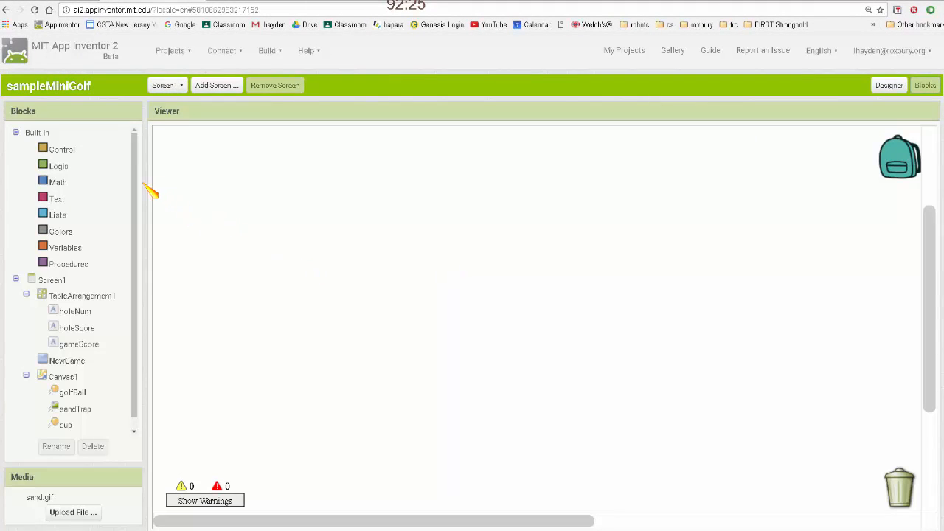
mouse_move(147, 188)
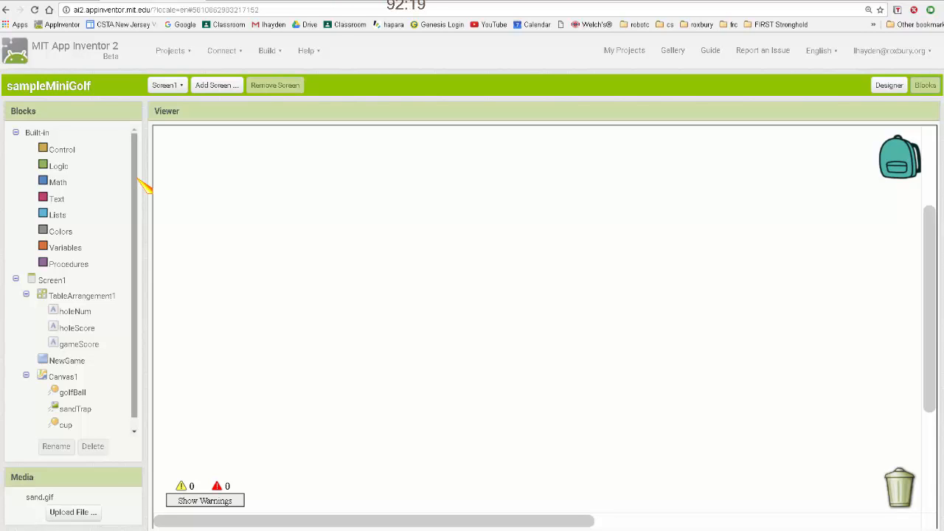
mouse_move(125, 190)
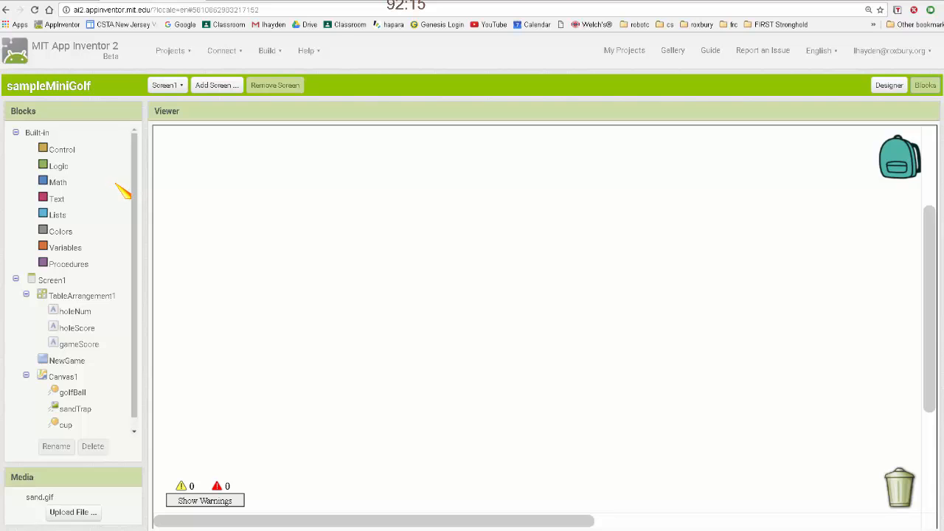
mouse_move(94, 225)
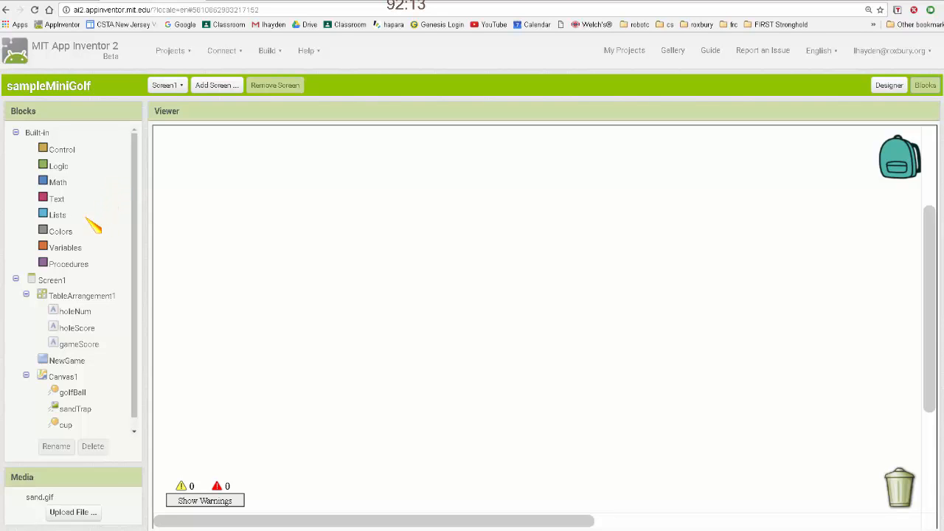
left_click(52, 280)
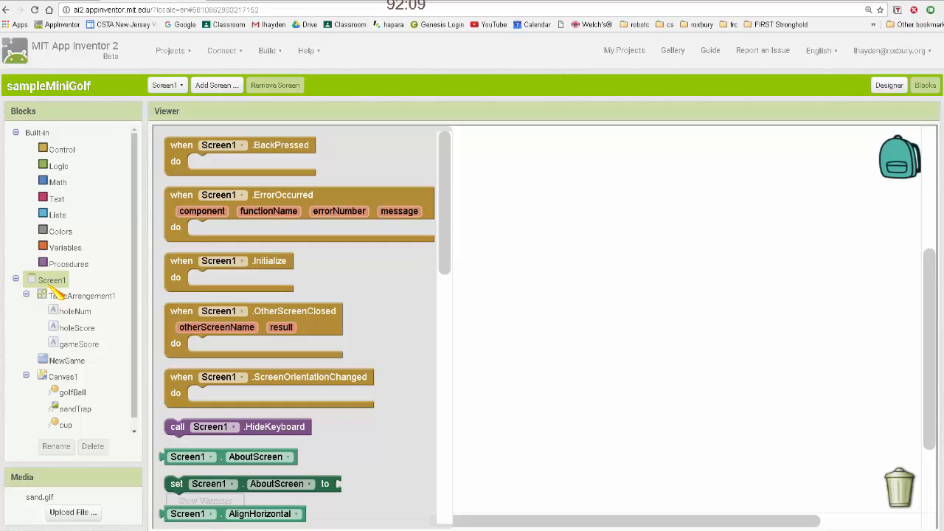
mouse_move(159, 218)
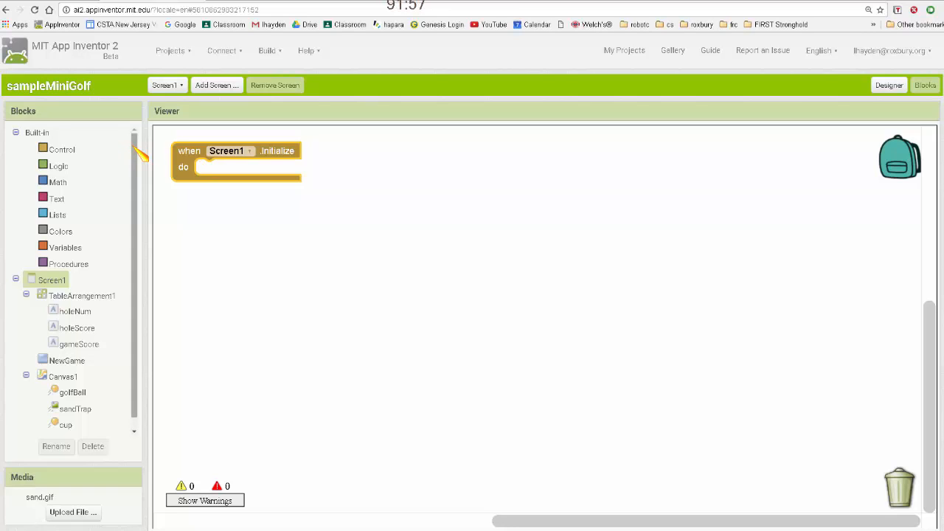
mouse_move(89, 314)
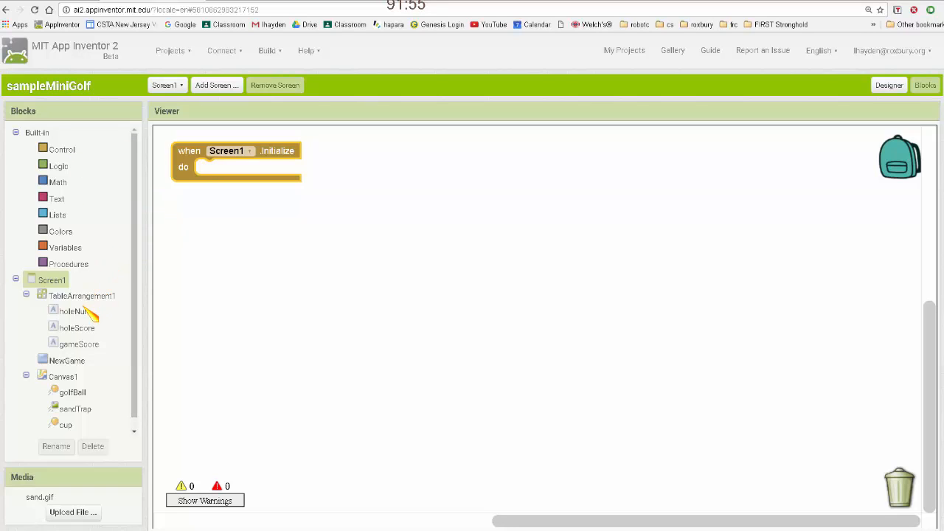
left_click(74, 311)
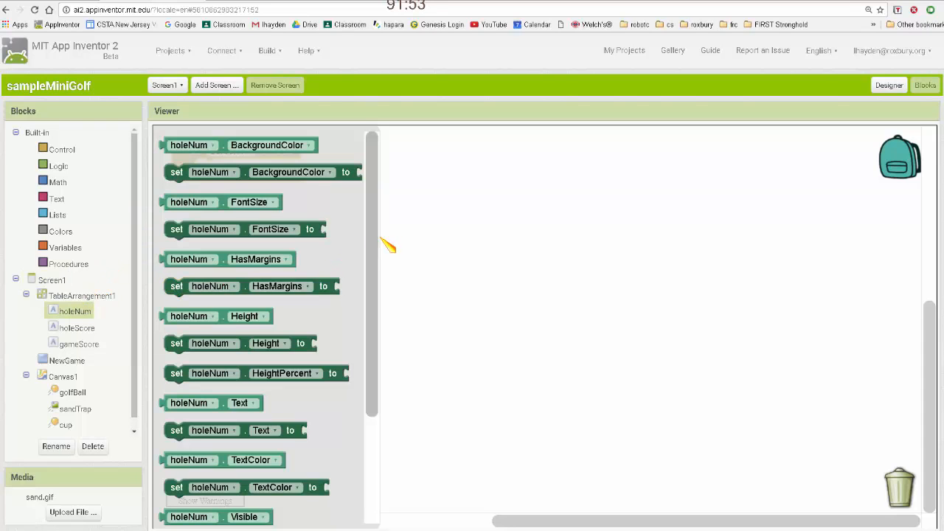
Step: Drag a set golfBall.X to block from the golfBall drawer into Screen1.Initialize
scroll("down", 3)
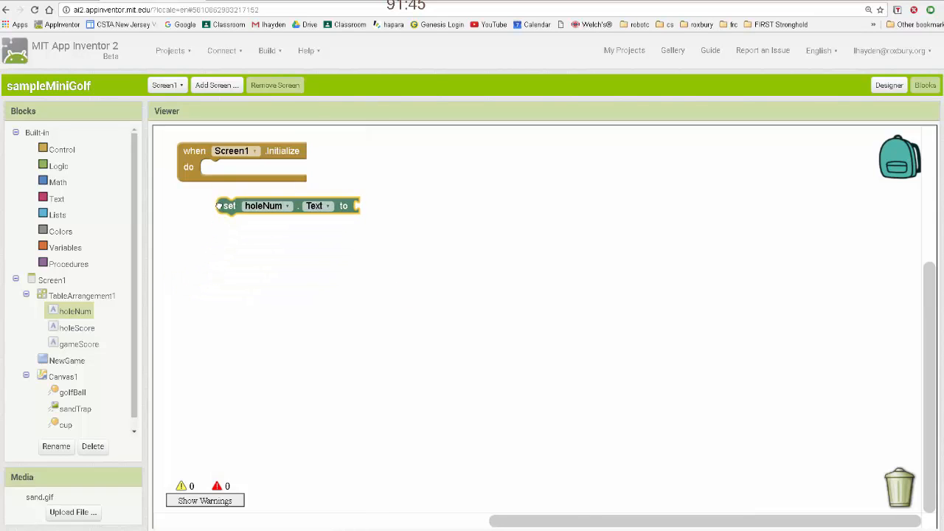
left_click(318, 205)
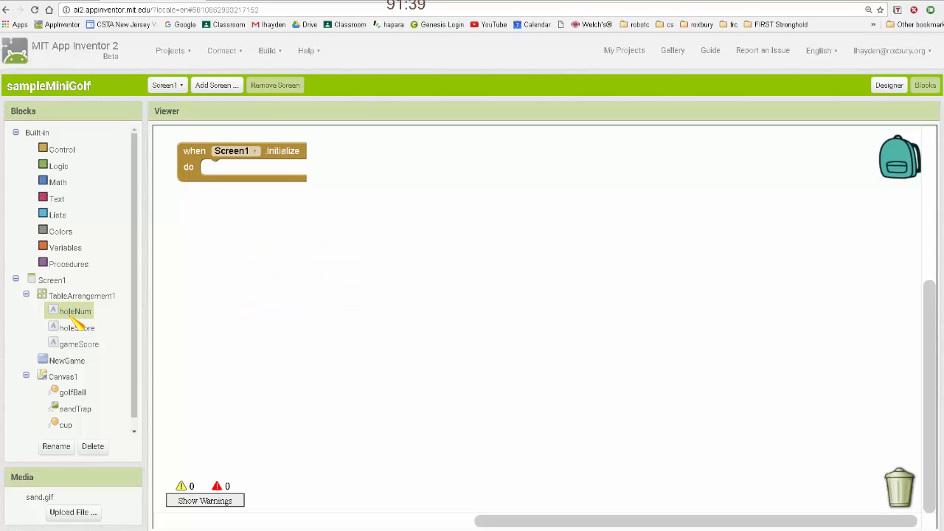
left_click(74, 310)
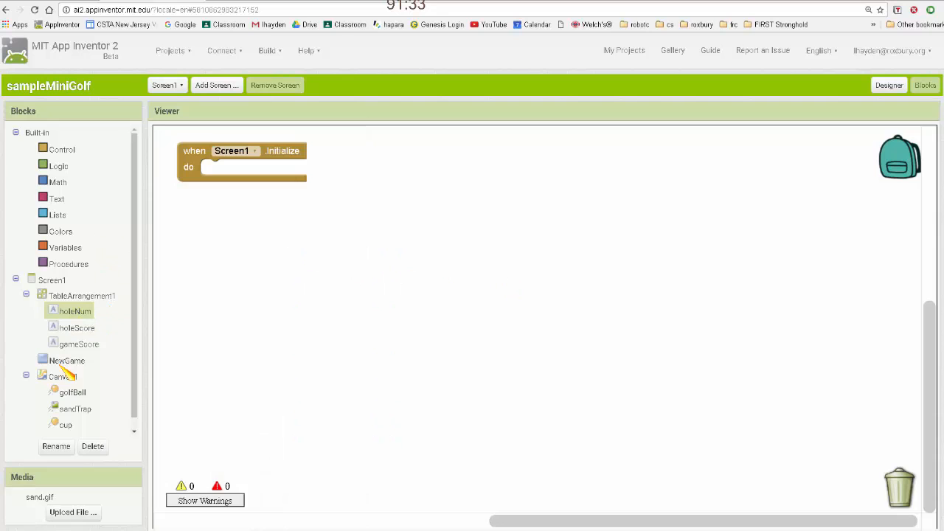
left_click(72, 392)
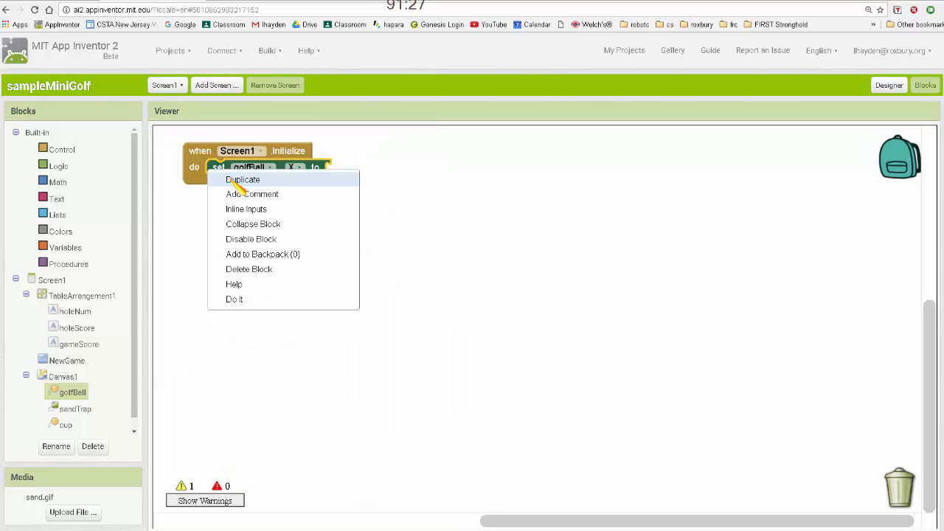
Step: Duplicate the set golfBall.X block and change the copy to set golfBall.Y
left_click(243, 179)
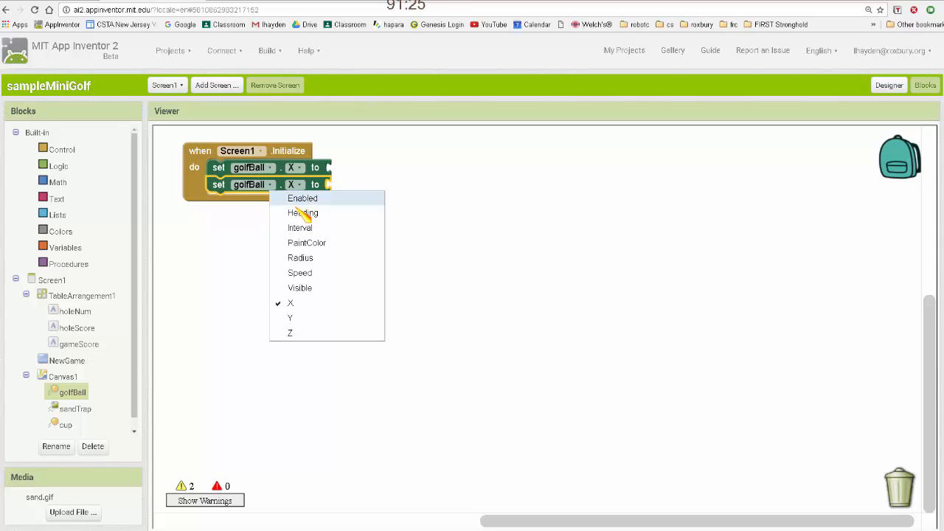
left_click(290, 333)
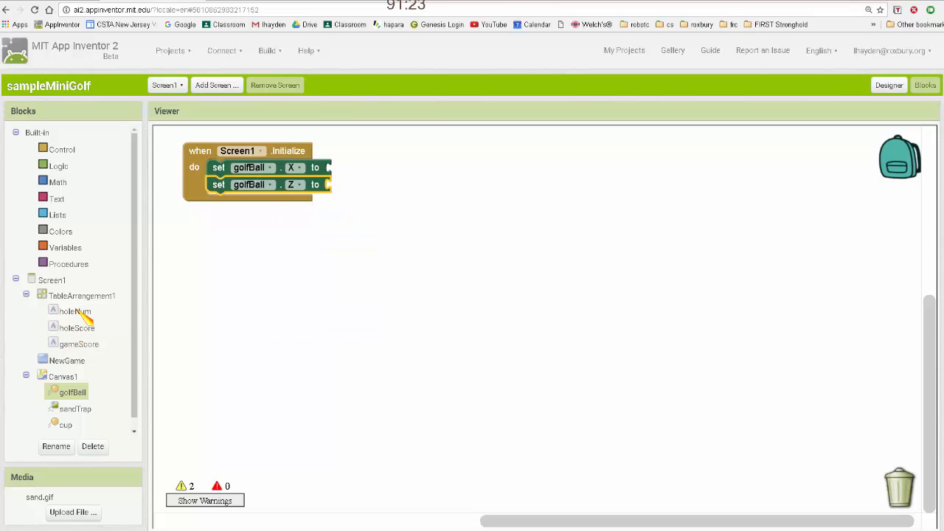
left_click(75, 310)
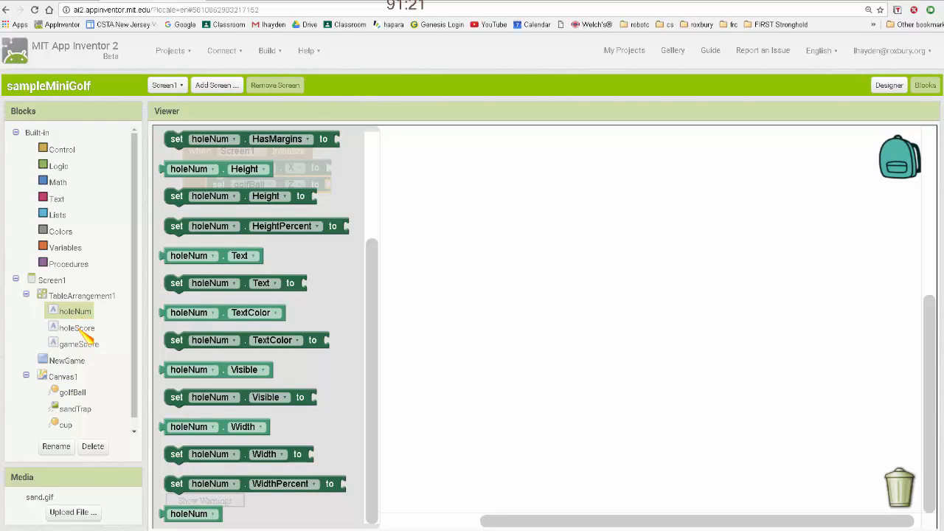
left_click(77, 328)
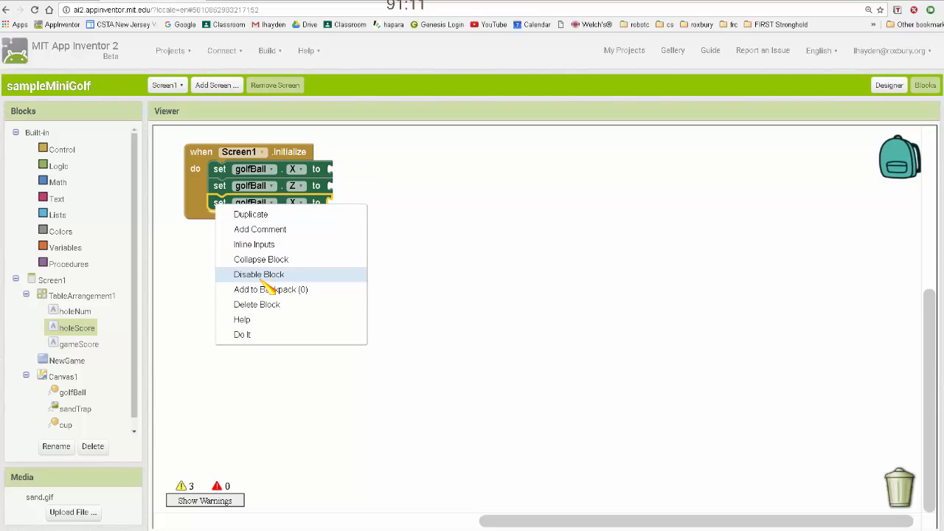
mouse_move(271, 274)
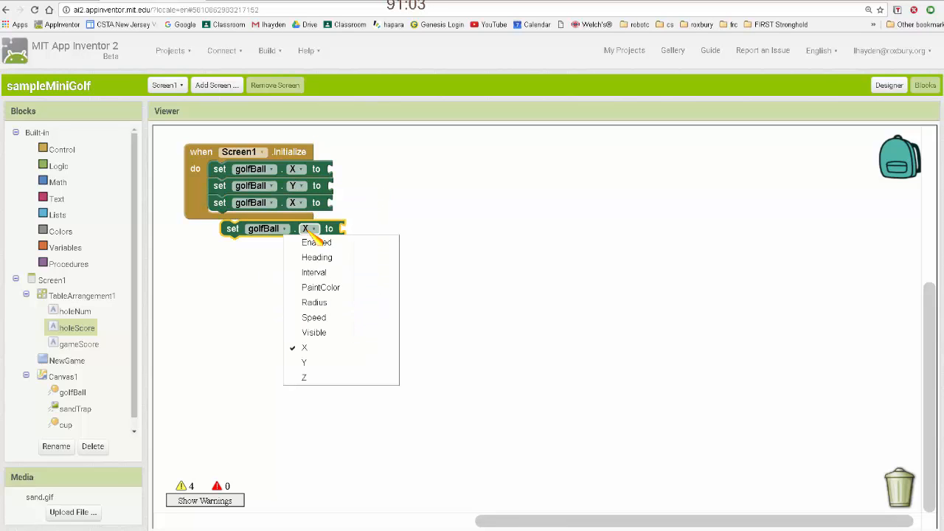
Step: Turn further copies into set cup.X and set cup.Y blocks
left_click(304, 362)
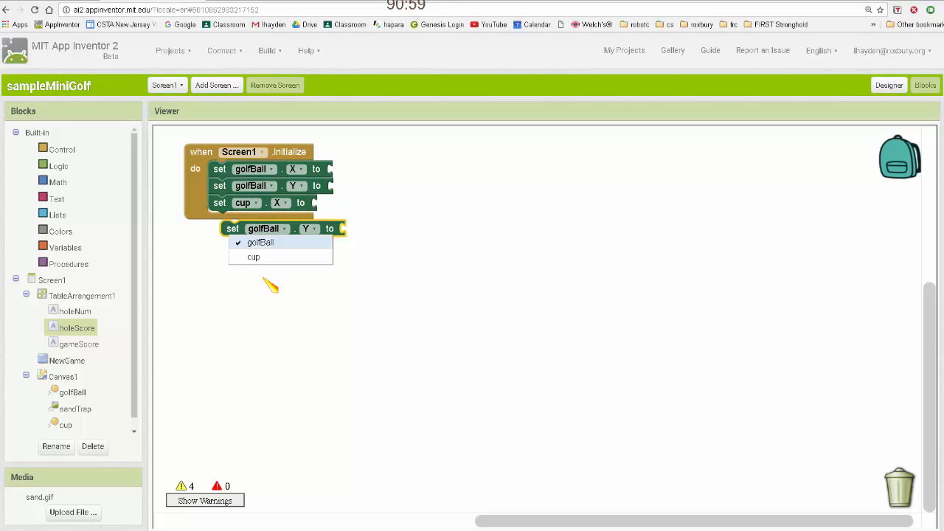
left_click(253, 256)
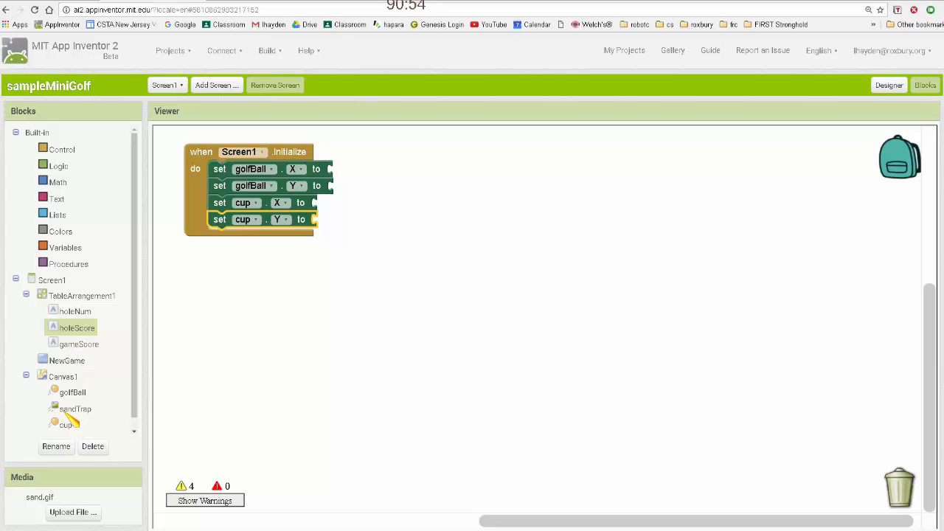
left_click(75, 409)
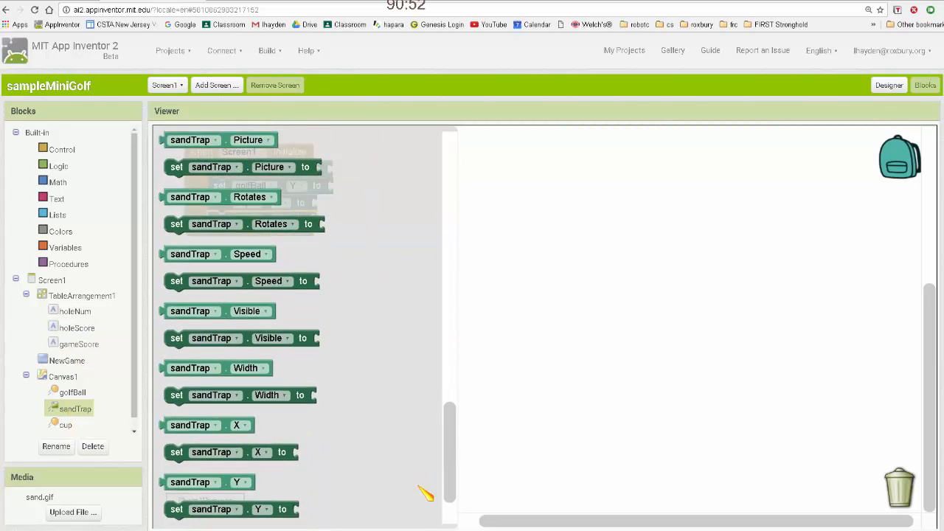
Step: Duplicate the set sandTrap.X block and change the copy to set sandTrap.Y
right_click(236, 367)
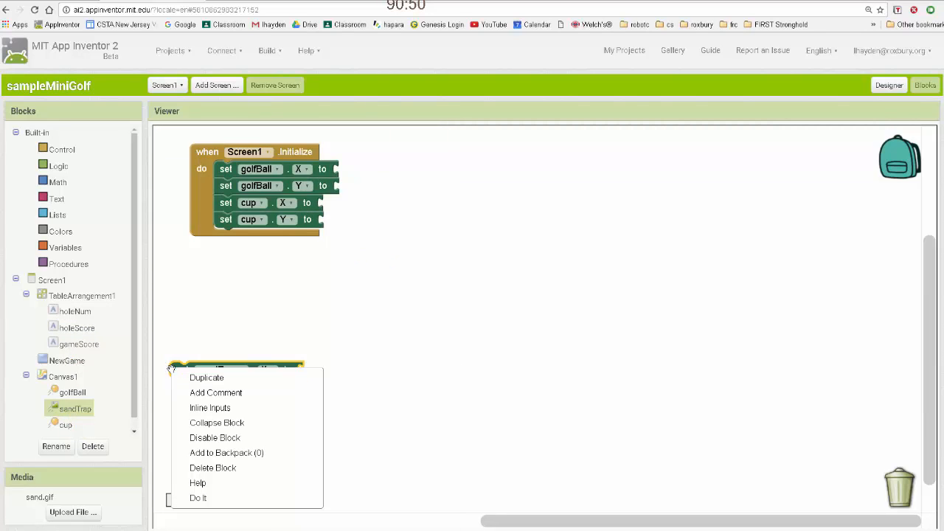
left_click(206, 377)
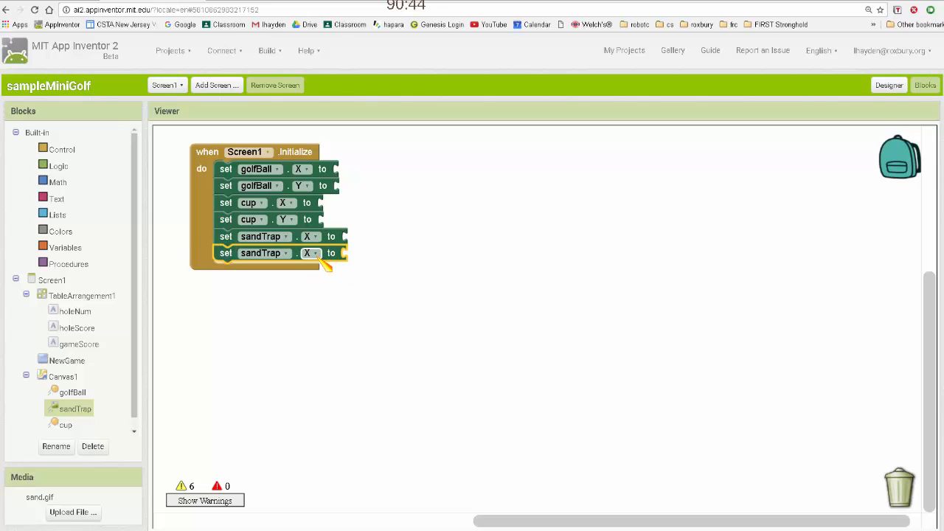
left_click(308, 253)
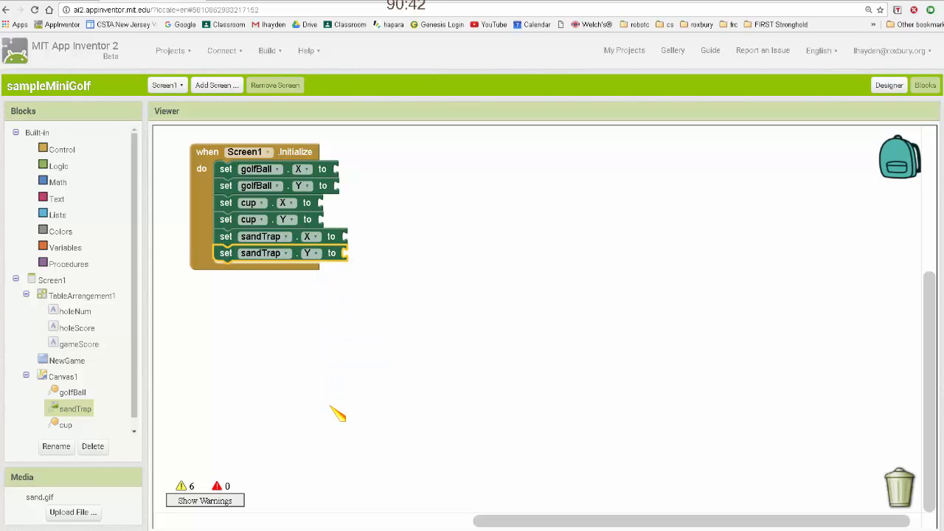
mouse_move(210, 181)
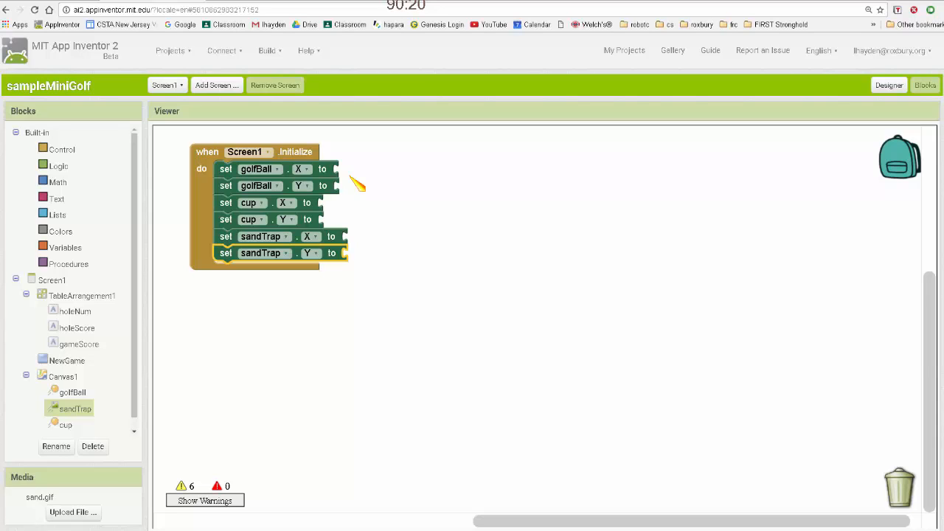
mouse_move(81, 239)
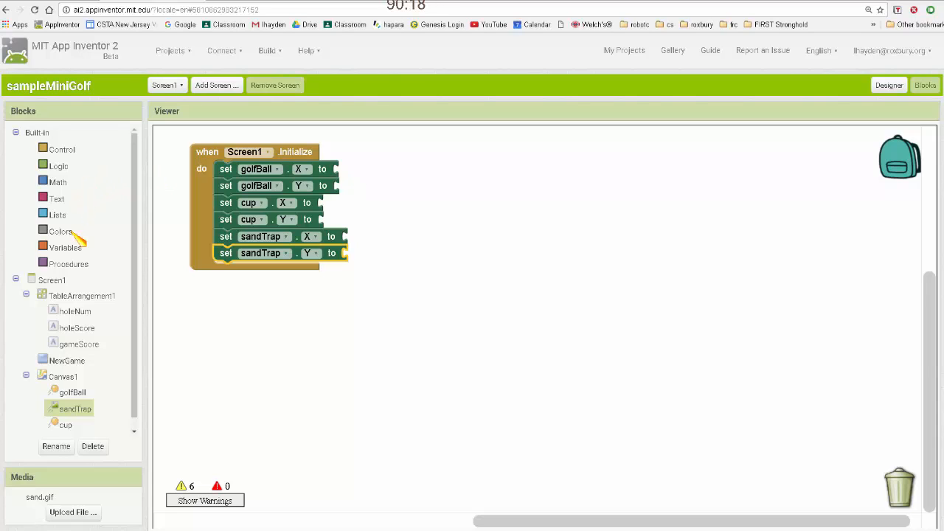
mouse_move(100, 413)
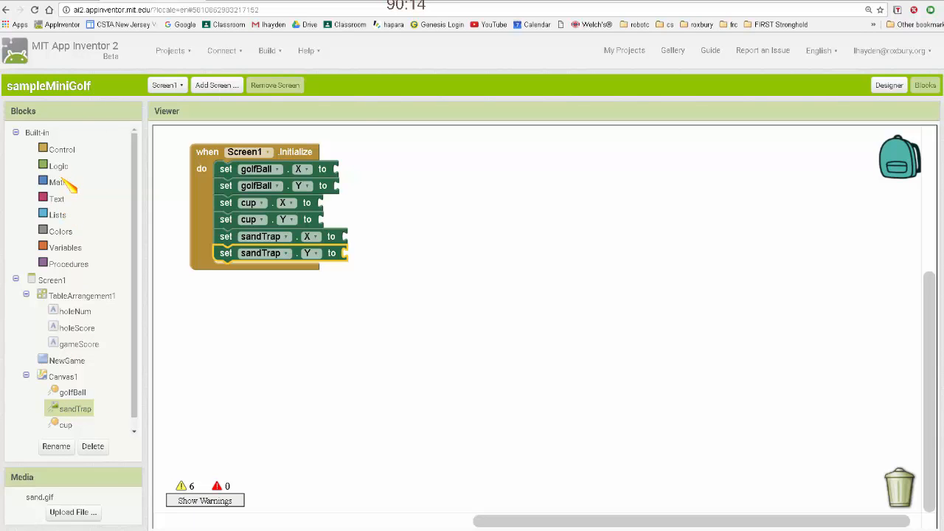
Step: Plug a random integer block from 1 to 300 into set golfBall.X
left_click(57, 182)
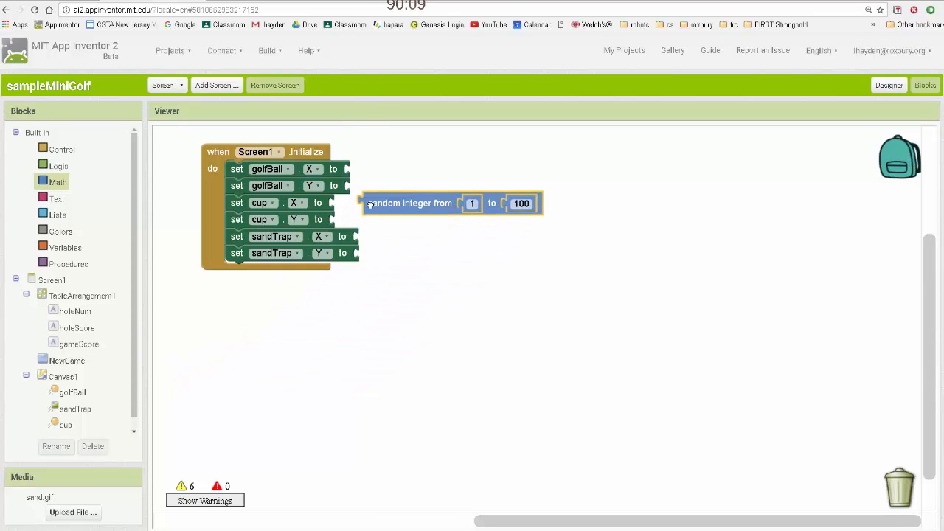
left_click_drag(409, 203, 398, 171)
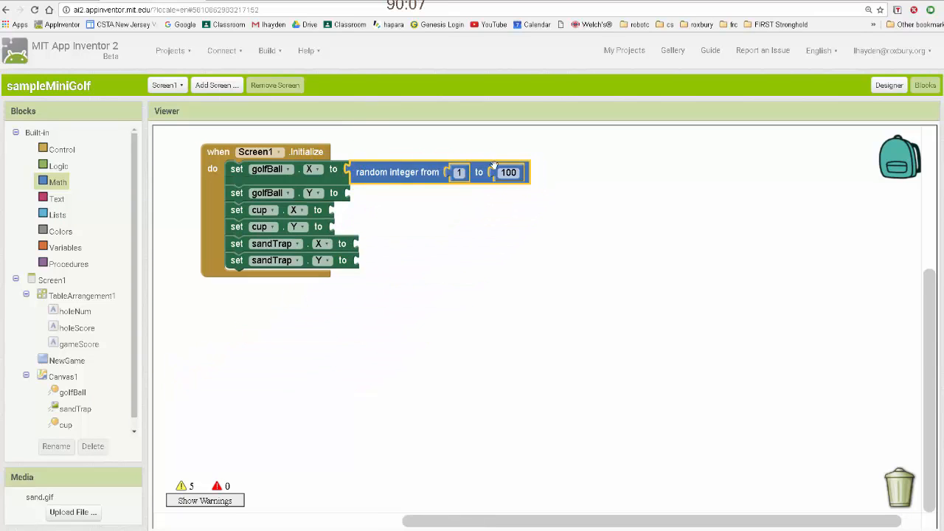
left_click(506, 172)
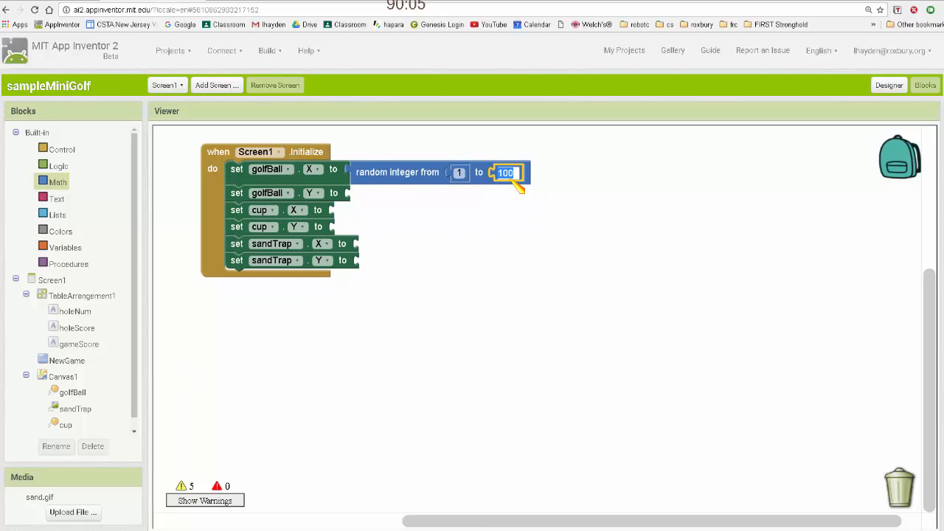
type("300")
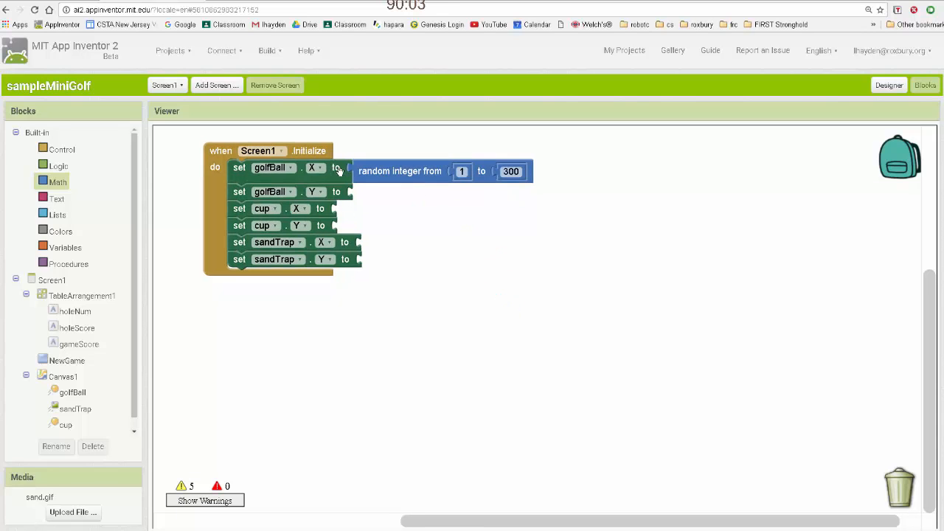
Step: Duplicate the random integer into cup.X and sandTrap.X, with sandTrap's maximum set to 250
right_click(400, 171)
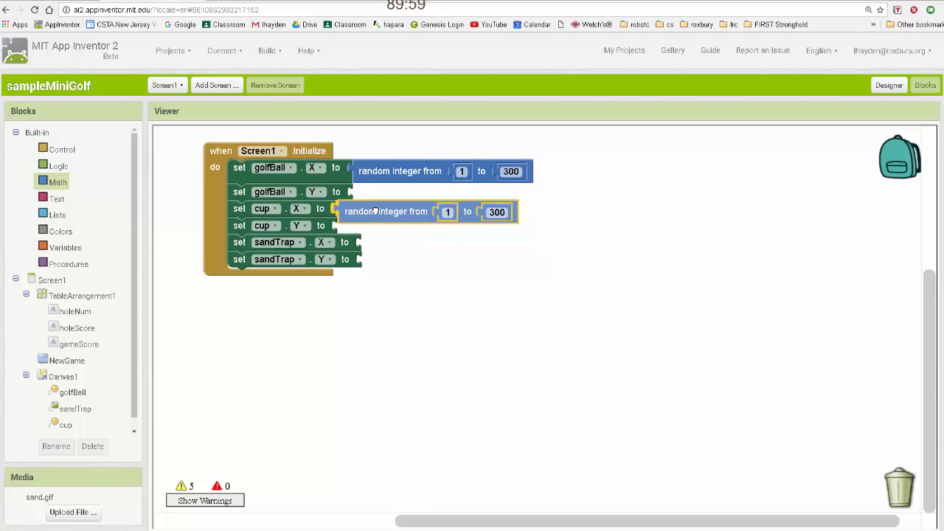
right_click(385, 211)
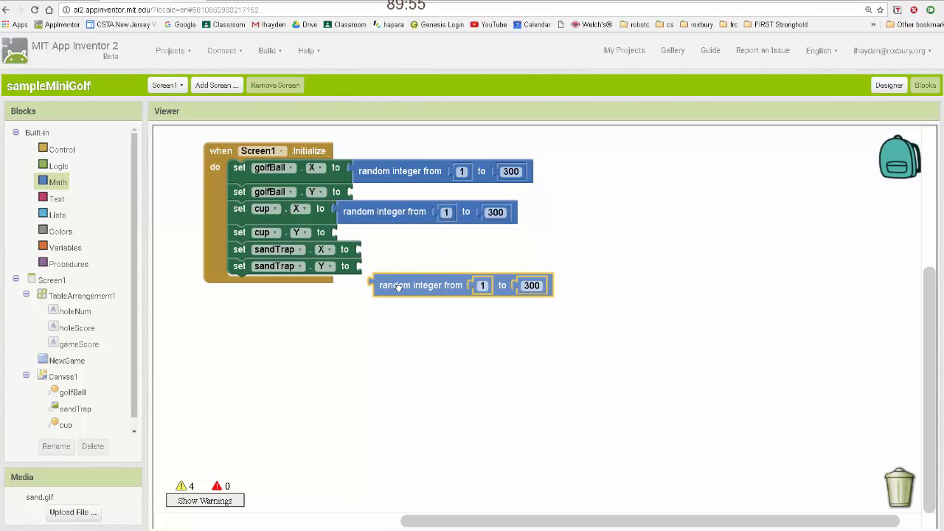
left_click_drag(420, 285, 418, 273)
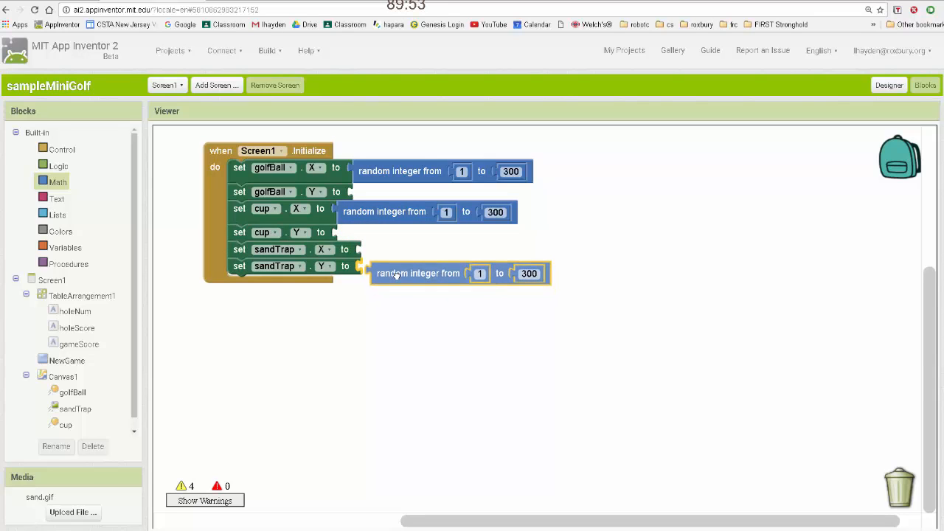
left_click_drag(418, 273, 412, 253)
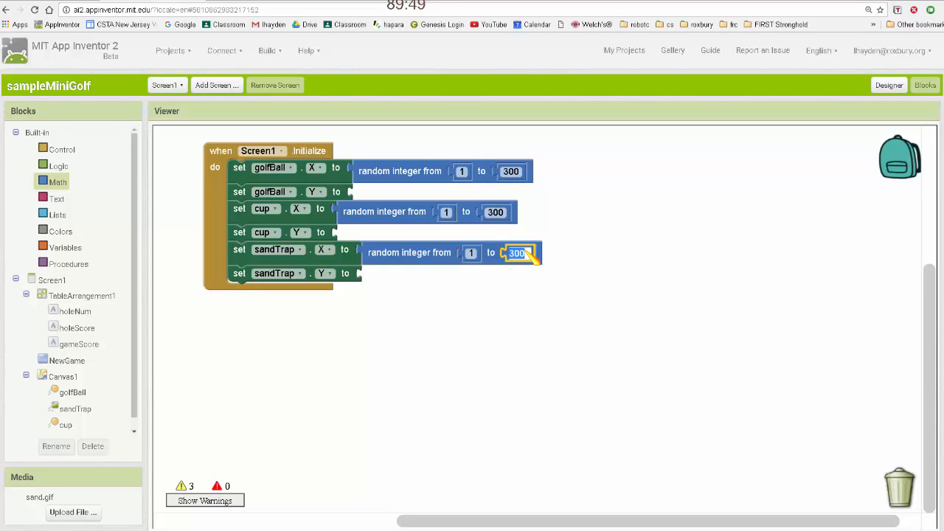
type("2")
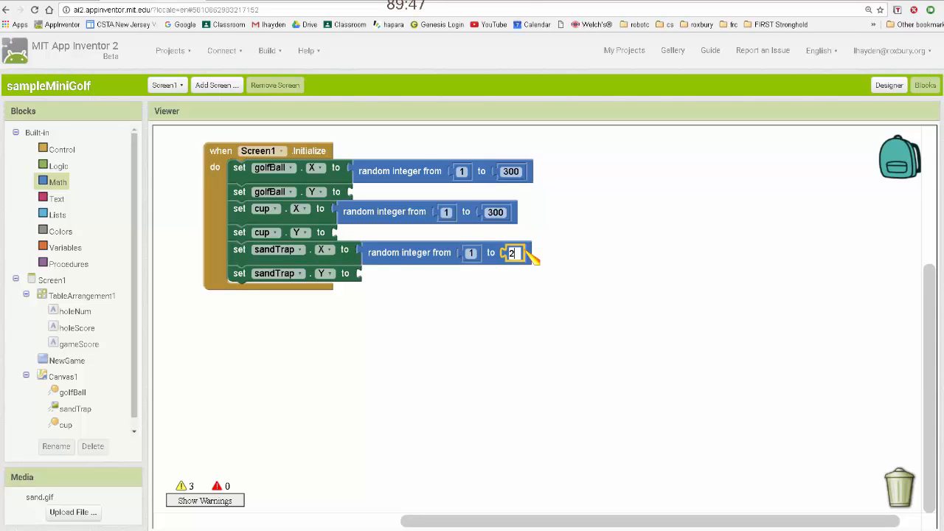
type("250")
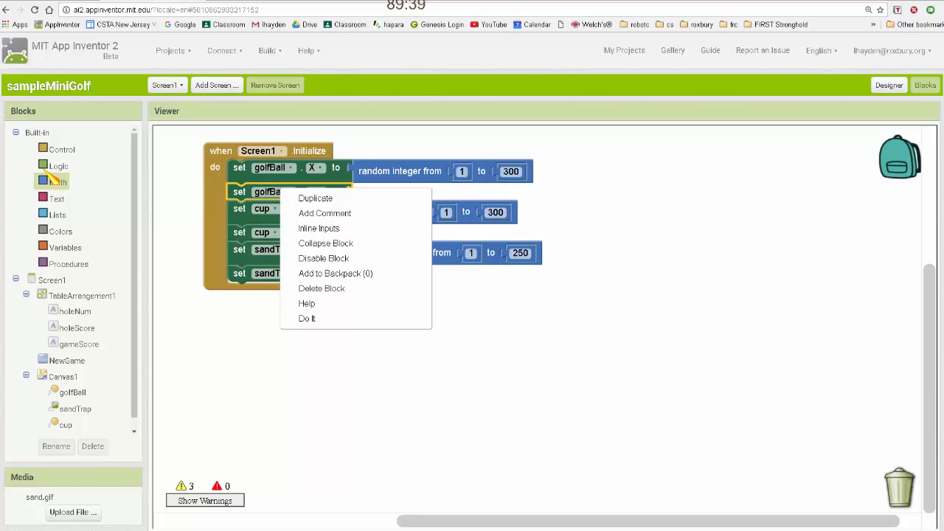
mouse_move(78, 177)
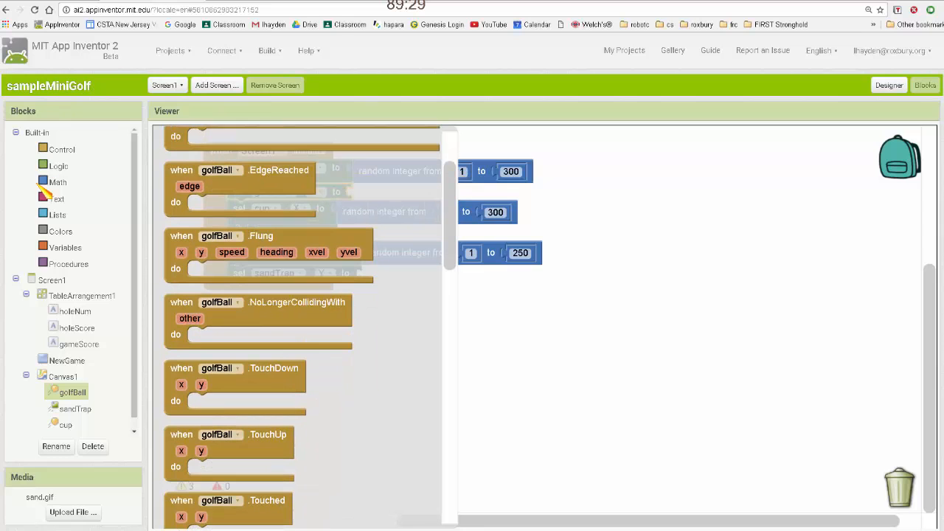
Step: Add random integers to golfBall.Y (300 to 350) and cup.Y (1 to 100)
left_click(57, 182)
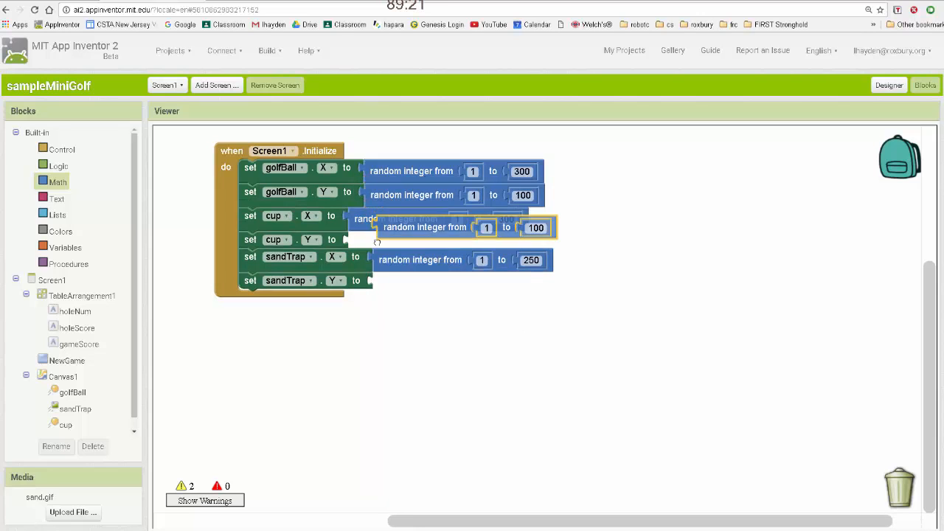
right_click(354, 240)
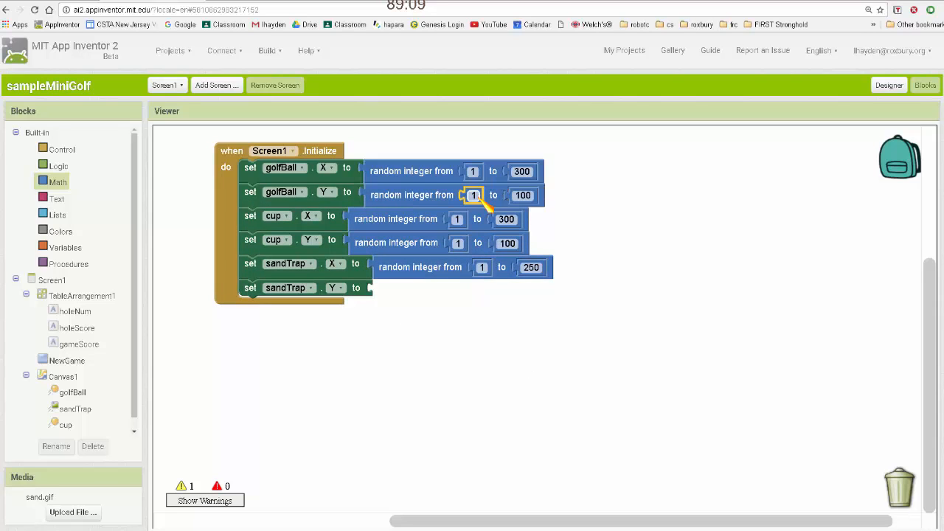
type("200")
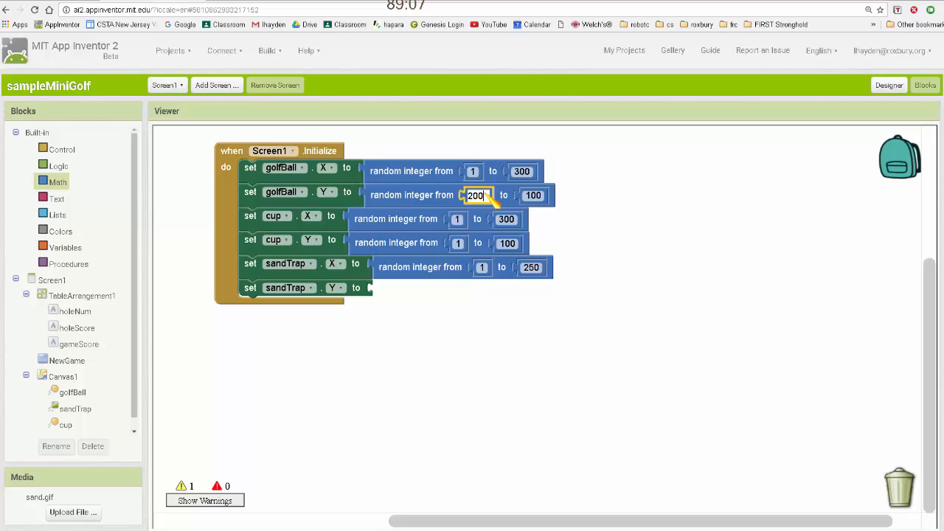
left_click(475, 195)
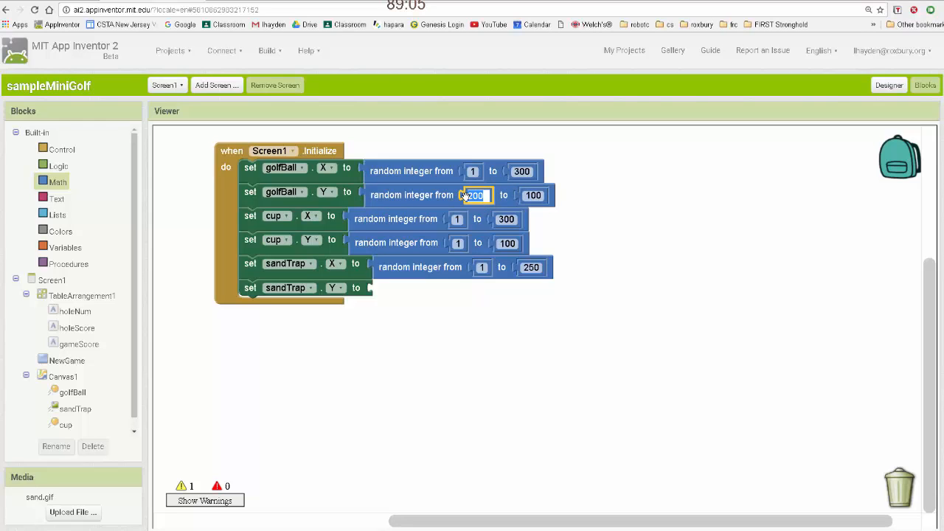
type("300")
left_click(533, 195)
type("350")
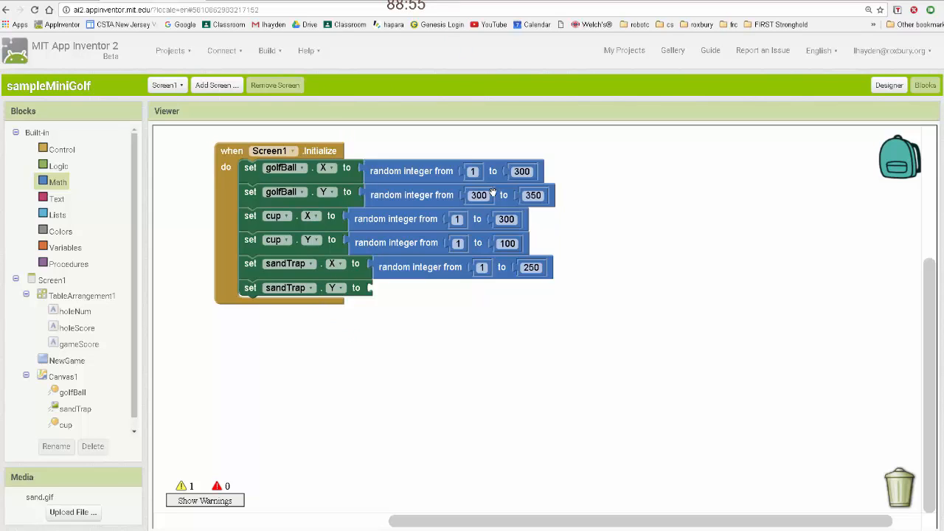
Step: Give sandTrap.Y a duplicated random integer block with a range up to 250
right_click(285, 288)
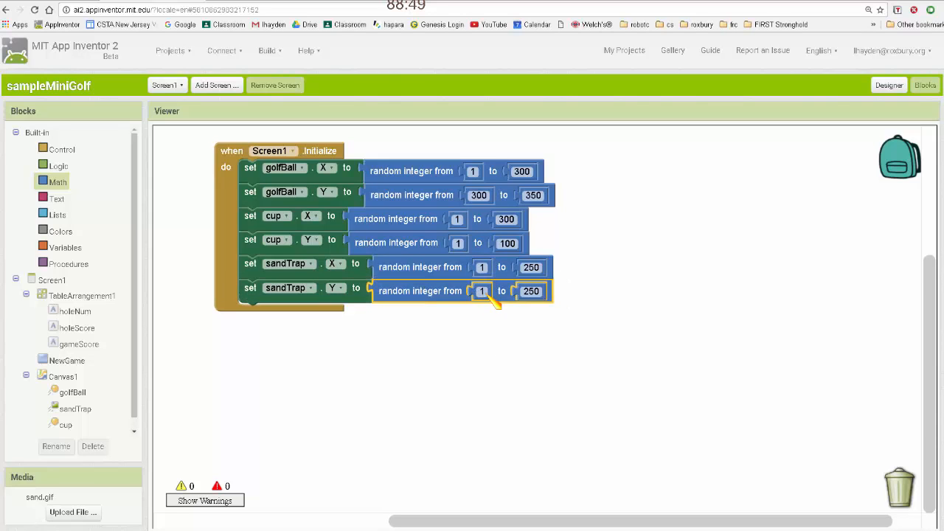
left_click(481, 290)
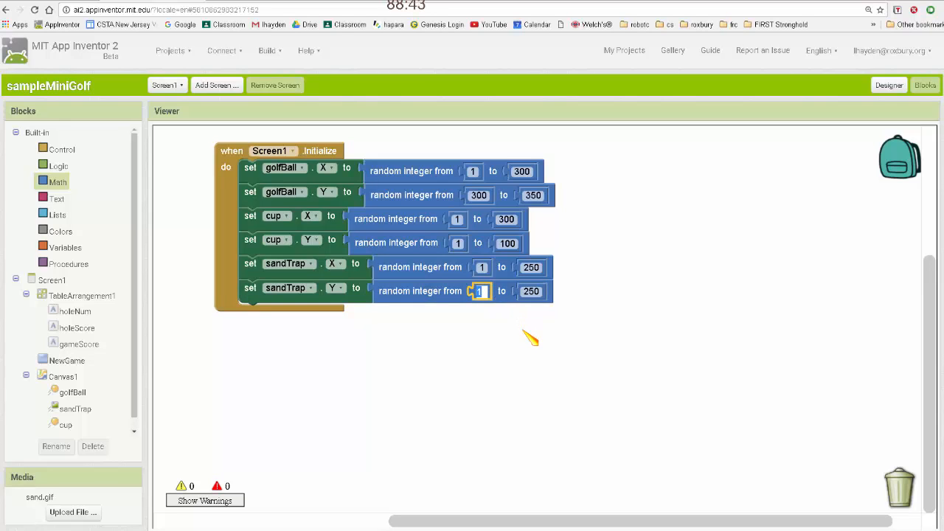
type("100")
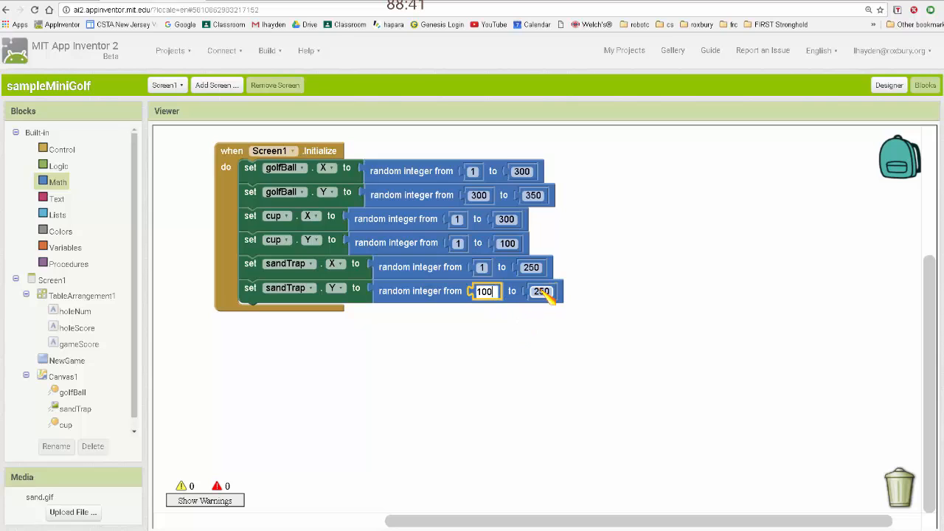
left_click(538, 291)
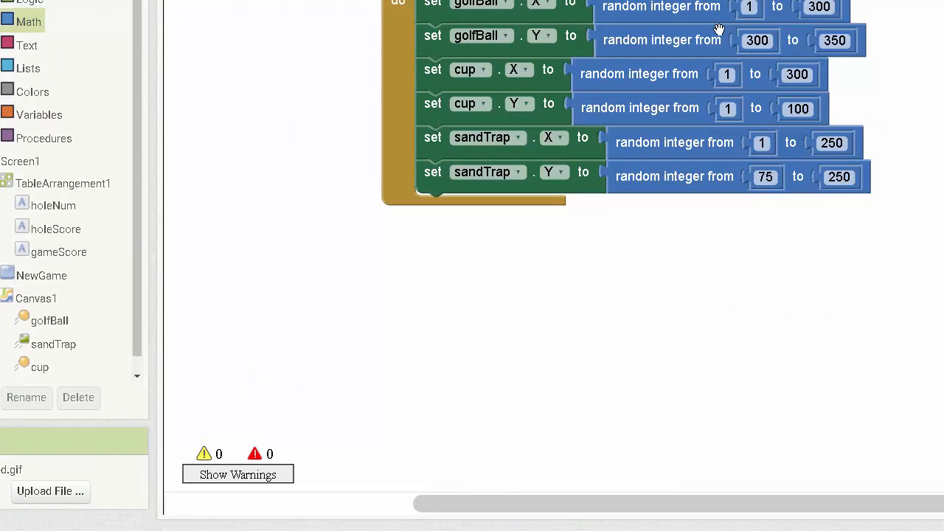
mouse_move(719, 39)
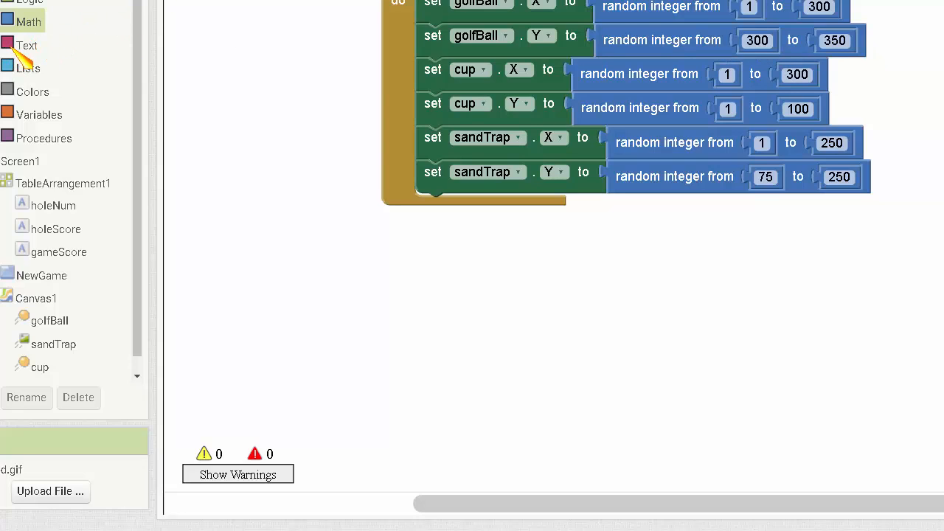
Step: Add a 'to procedure do' block and name it new_hole
left_click(44, 138)
type("new_hole")
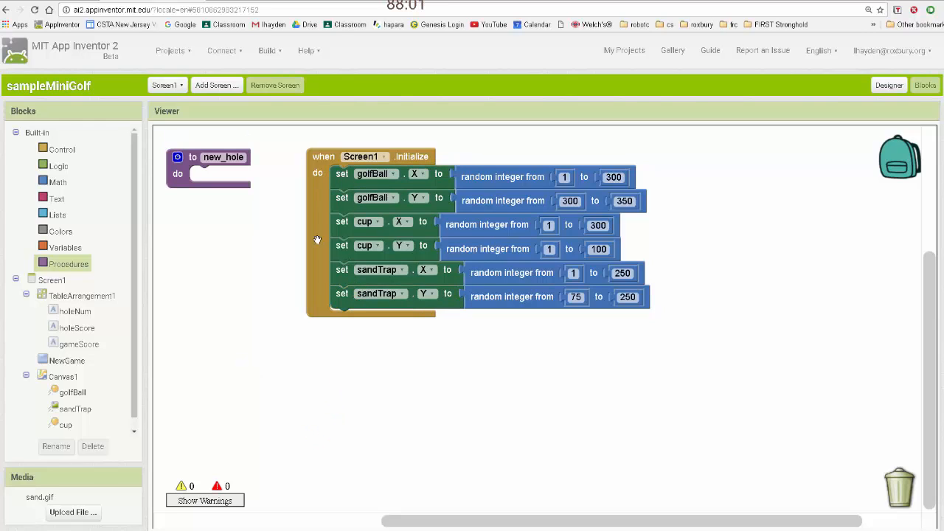
Step: Move the six set blocks into new_hole and call new_hole from Screen1.Initialize
left_click(341, 173)
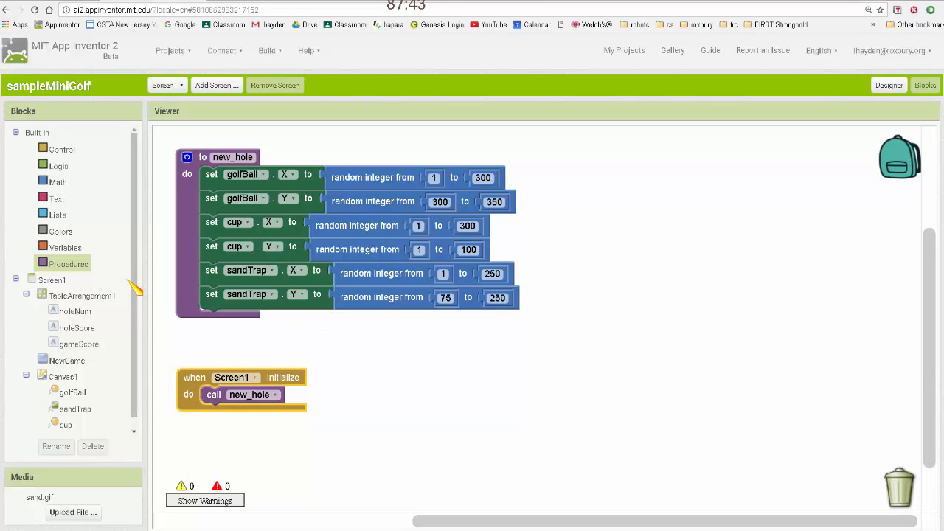
mouse_move(85, 306)
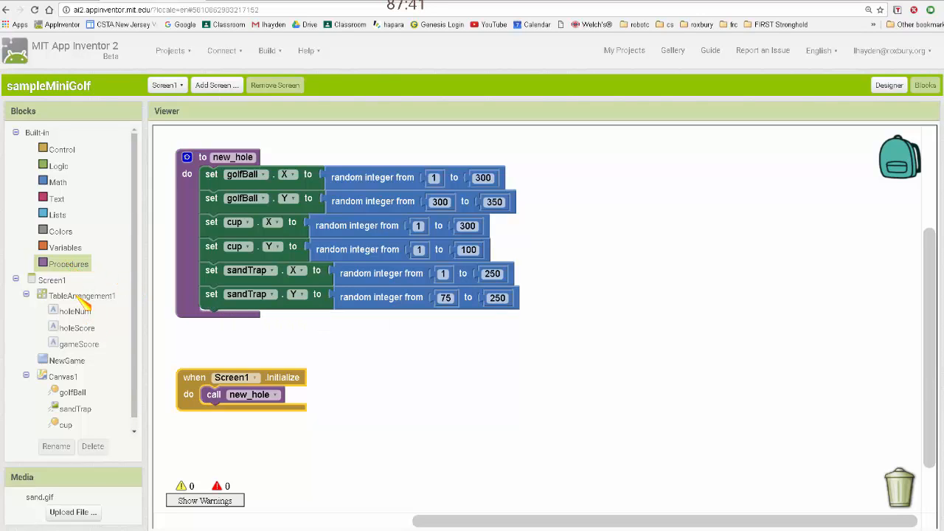
left_click(75, 409)
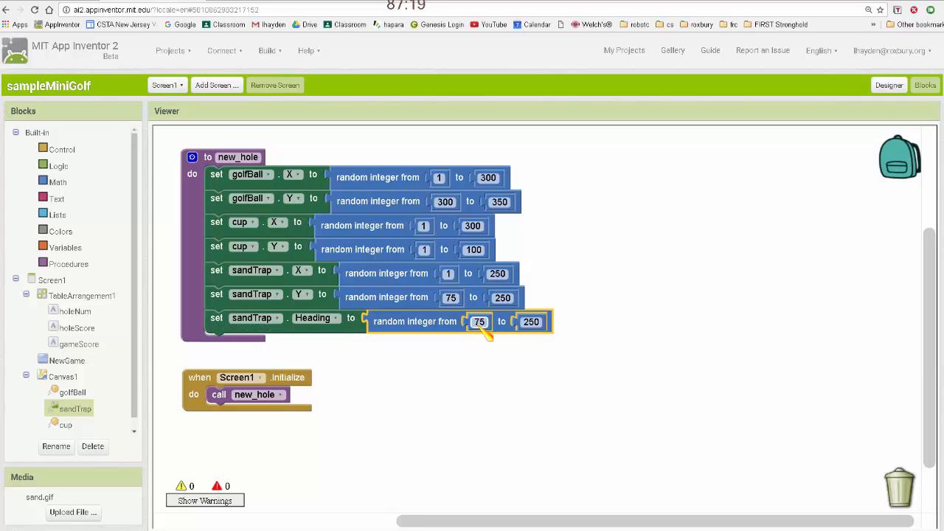
Step: Set the random integer range on set sandTrap.Heading to 1 through 360
left_click(479, 321)
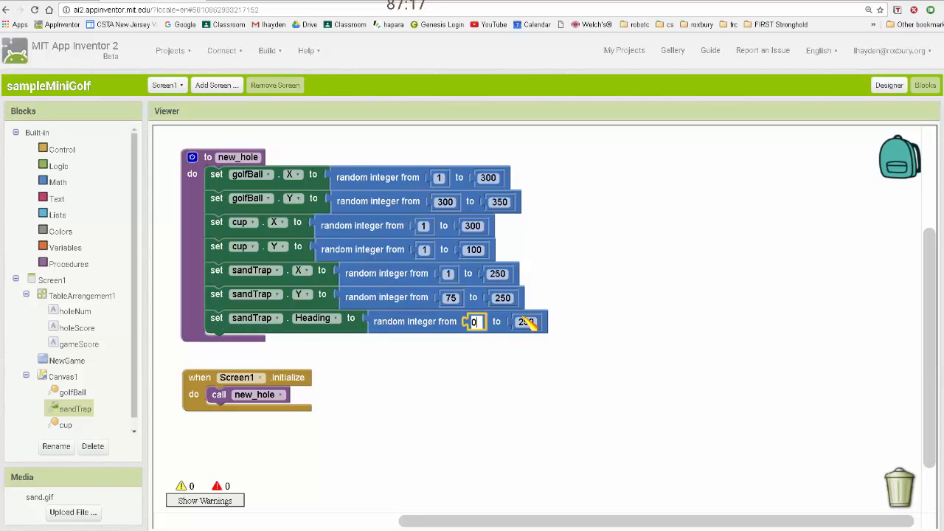
type("1")
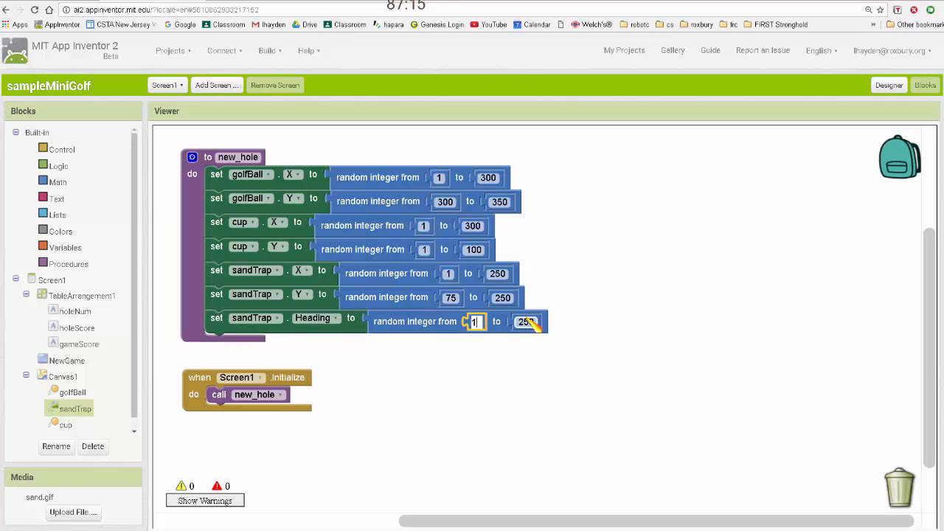
type("360")
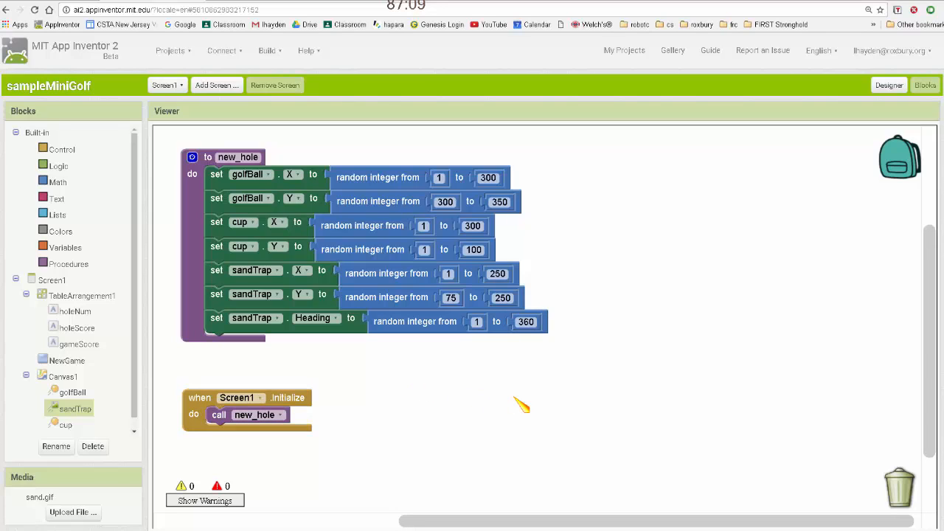
mouse_move(58, 312)
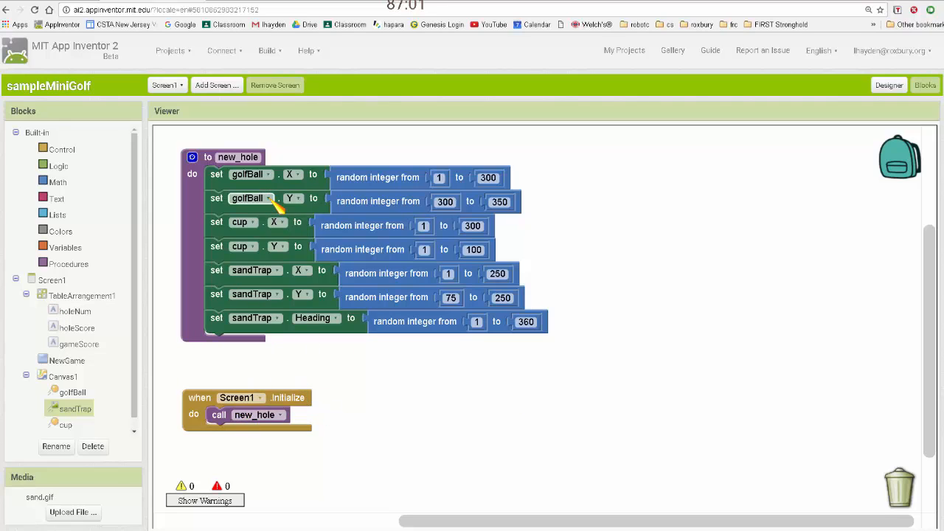
mouse_move(320, 331)
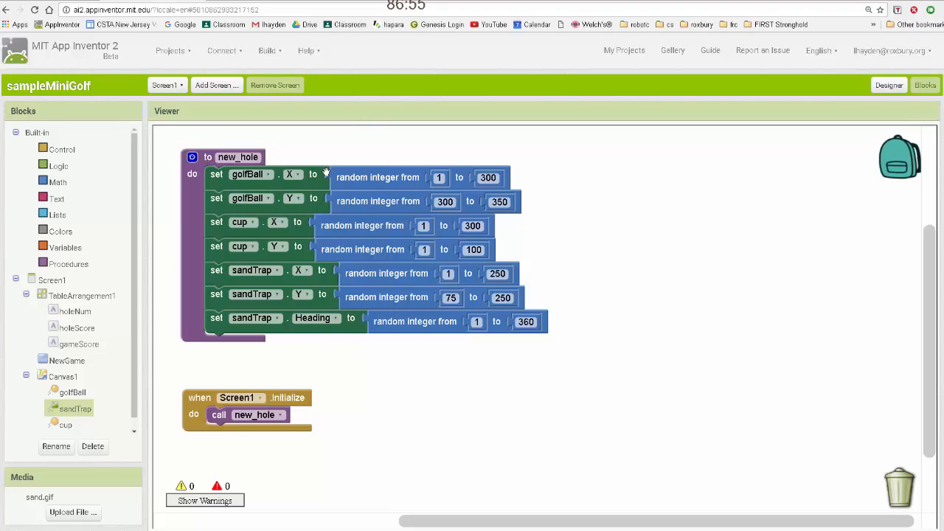
mouse_move(361, 331)
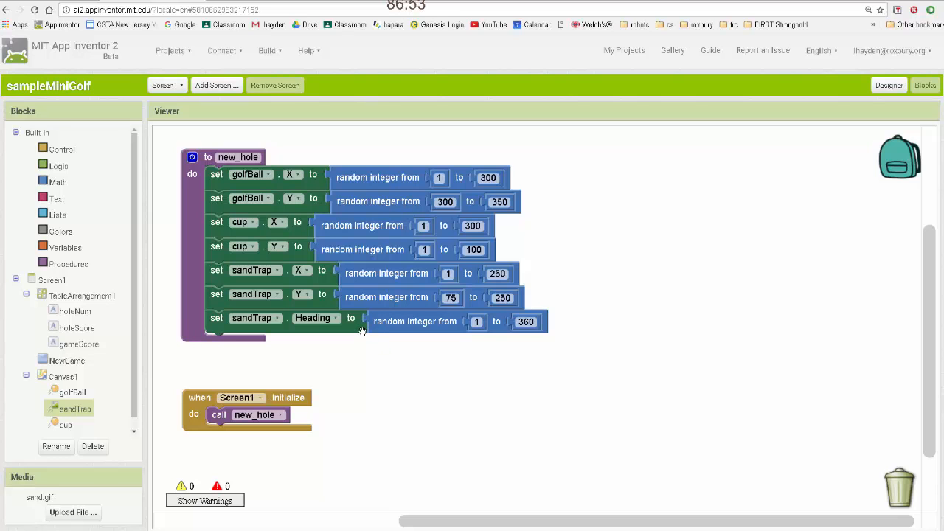